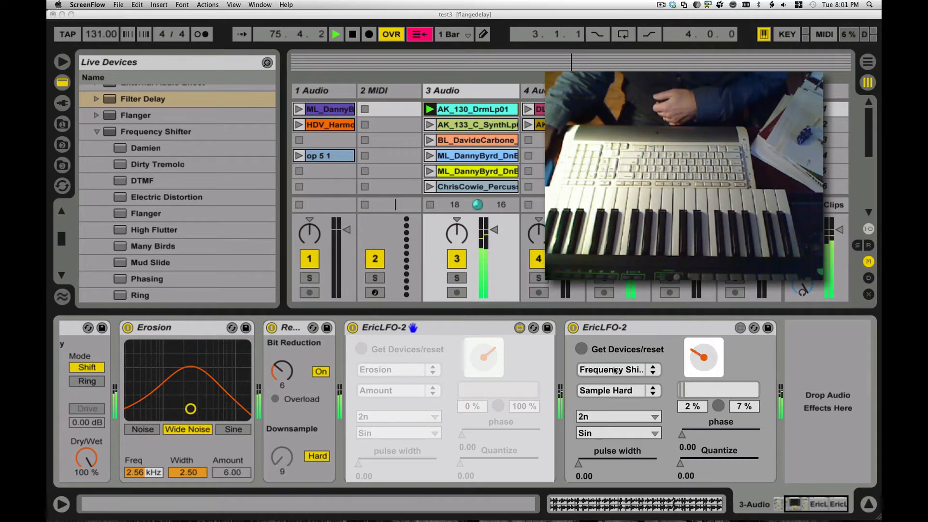
# Retarget the second EricLFO device to Redux, with Sample Mode as its parameter.
pyautogui.click(613, 370)
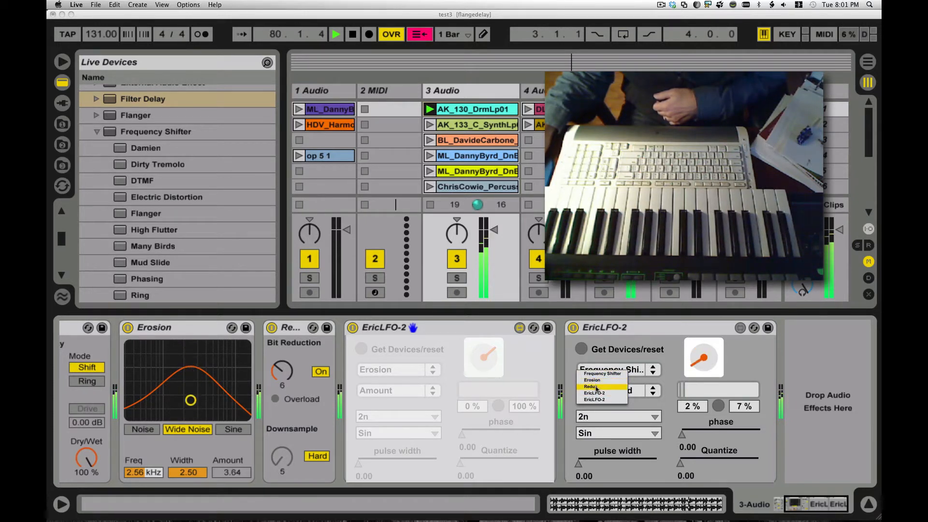
pyautogui.click(590, 386)
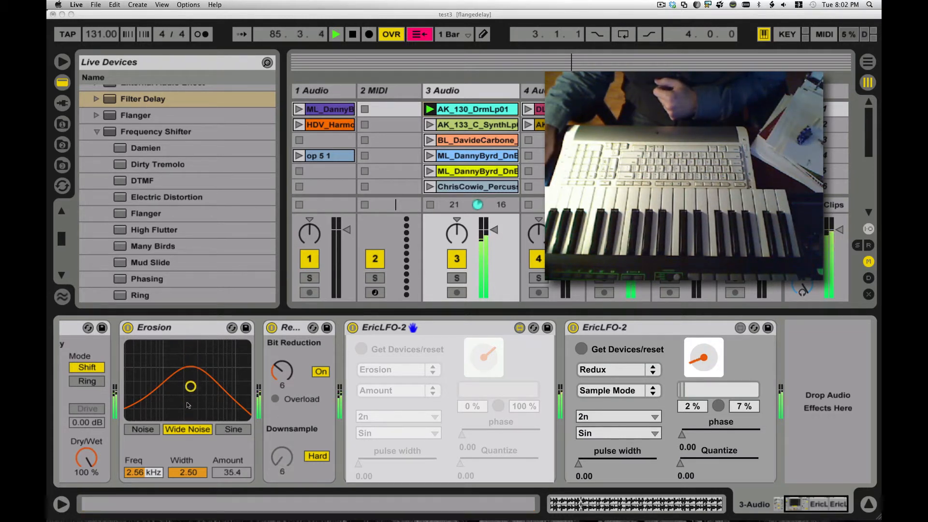
# Sweep Erosion's Amount from zero up to a high value in its XY display.
pyautogui.moveTo(191, 384); pyautogui.dragTo(190, 414)
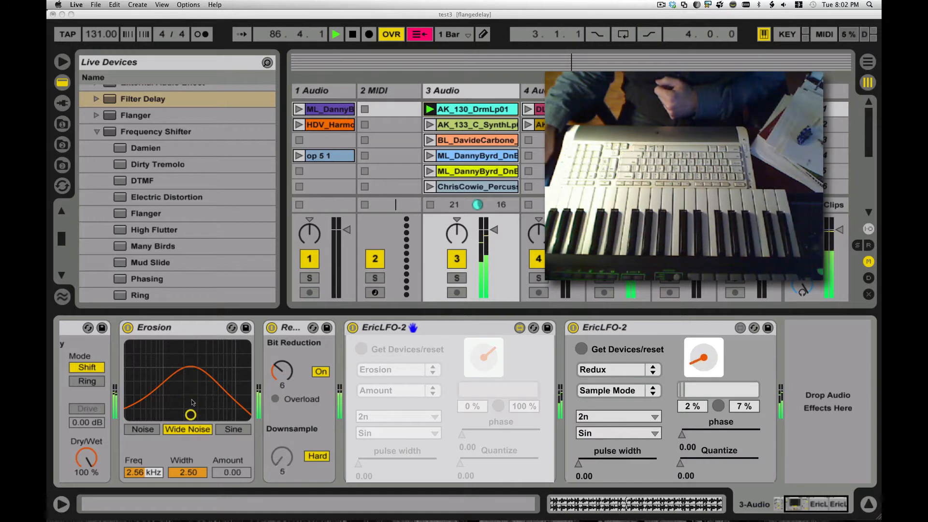
pyautogui.moveTo(190, 414); pyautogui.dragTo(190, 393)
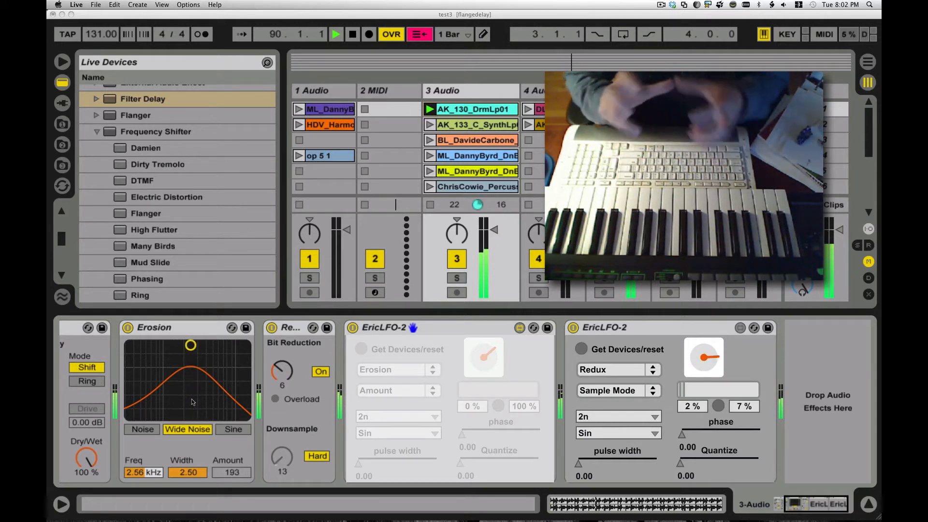
pyautogui.moveTo(191, 345); pyautogui.dragTo(190, 365)
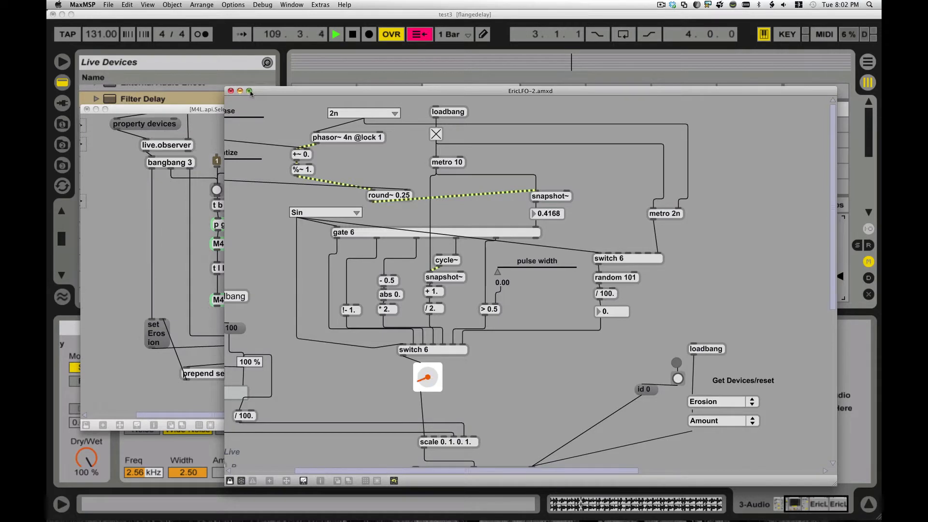
# Maximize the EricLFO-2.amxd patch window so the LFO patch fills the screen.
pyautogui.click(249, 90)
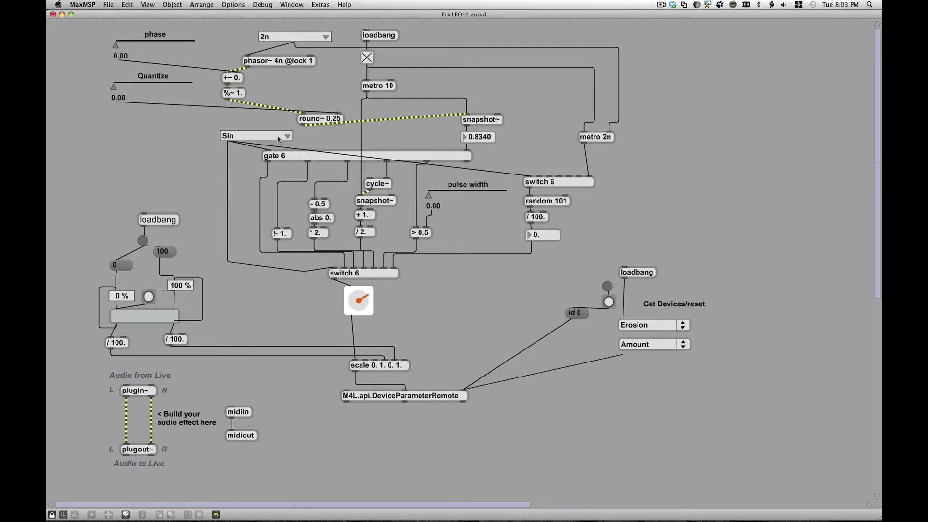
# Show the waveform umenu's shapes: Off, ramps, Triangle, Sin, Rect/Square, rand.
pyautogui.click(256, 135)
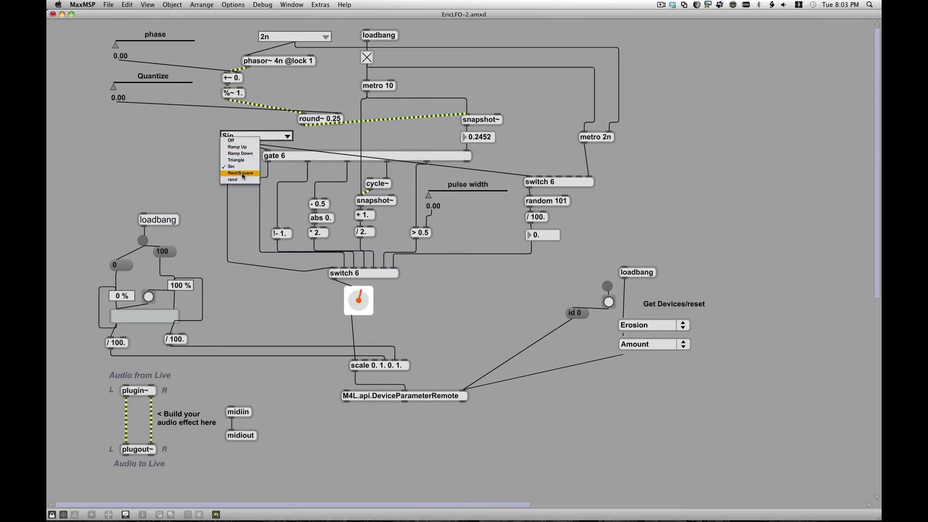
pyautogui.click(232, 180)
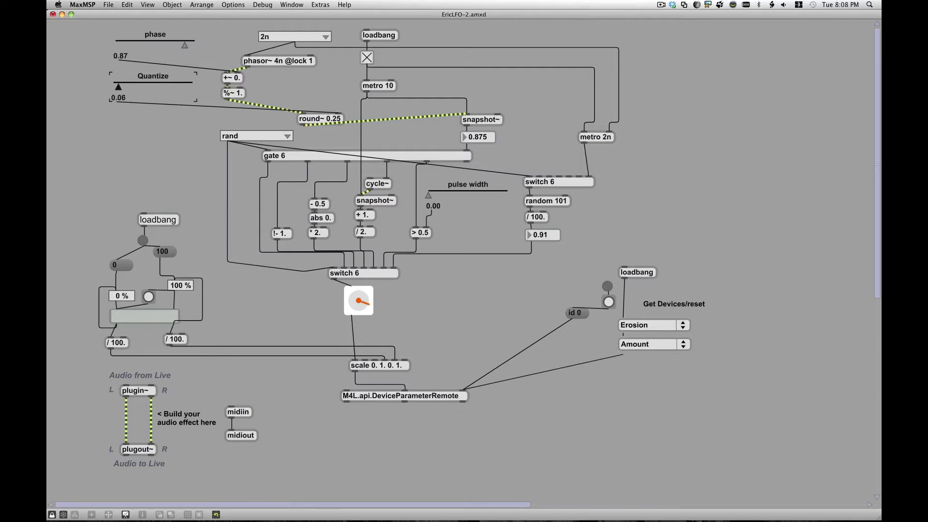
# Drag the random LFO's Quantize slider up to 0.25.
pyautogui.moveTo(118, 86); pyautogui.dragTo(157, 86)
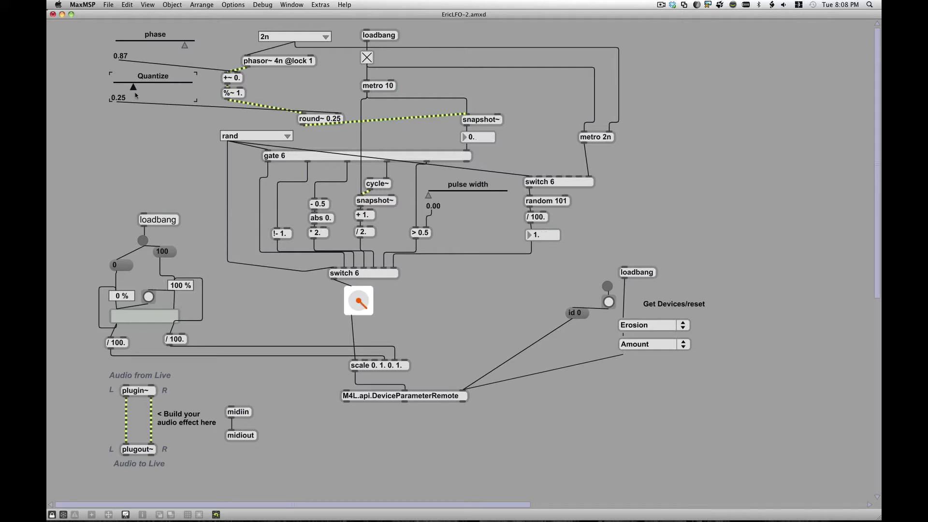
pyautogui.moveTo(133, 86); pyautogui.dragTo(158, 86)
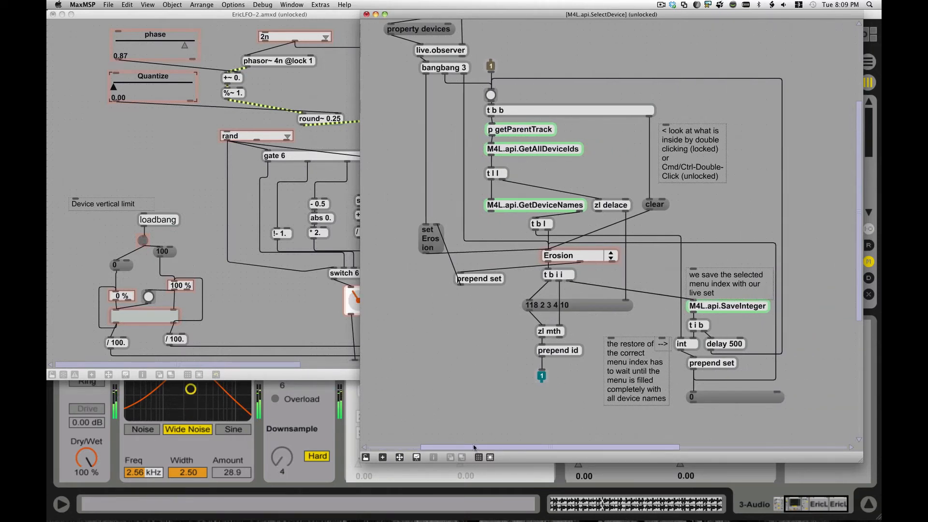
pyautogui.scroll(-3)
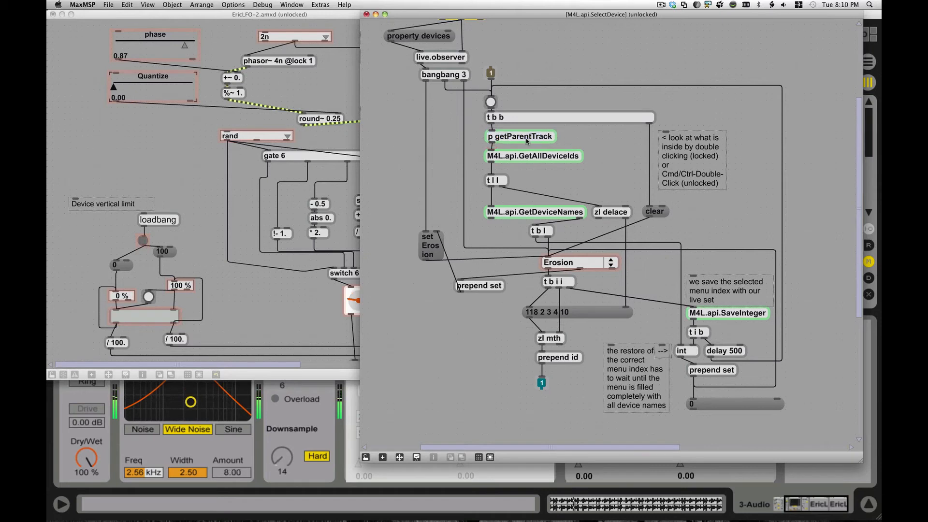
pyautogui.doubleClick(519, 136)
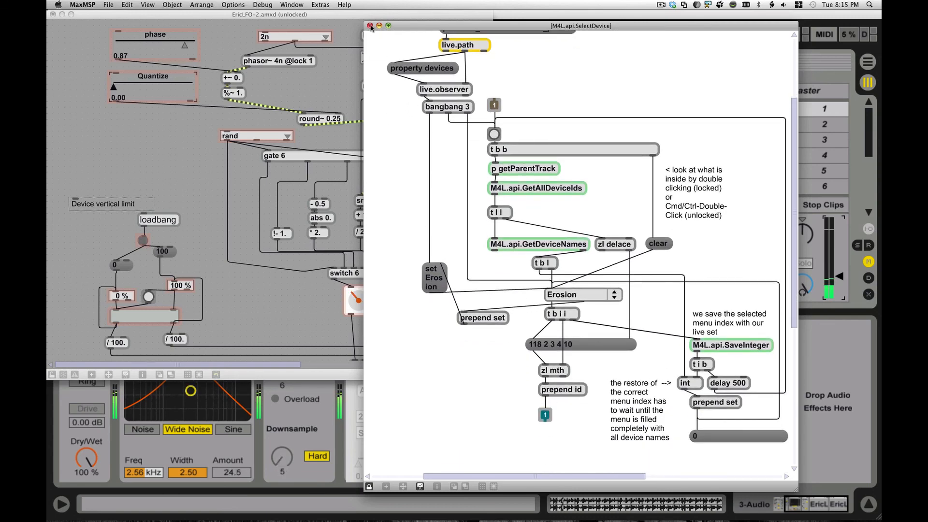
# Close the [M4L.api.SelectDevice] window, leaving the EricLFO-2 patch over Live.
pyautogui.click(369, 26)
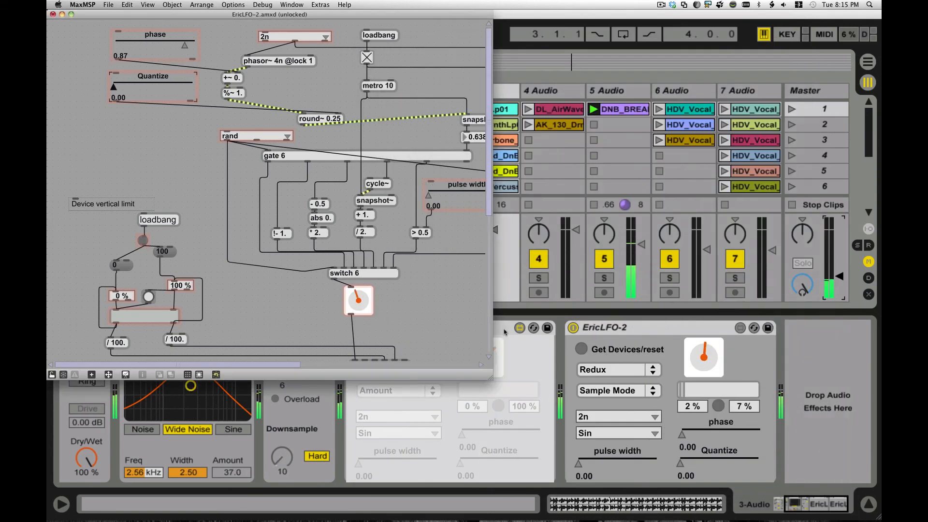